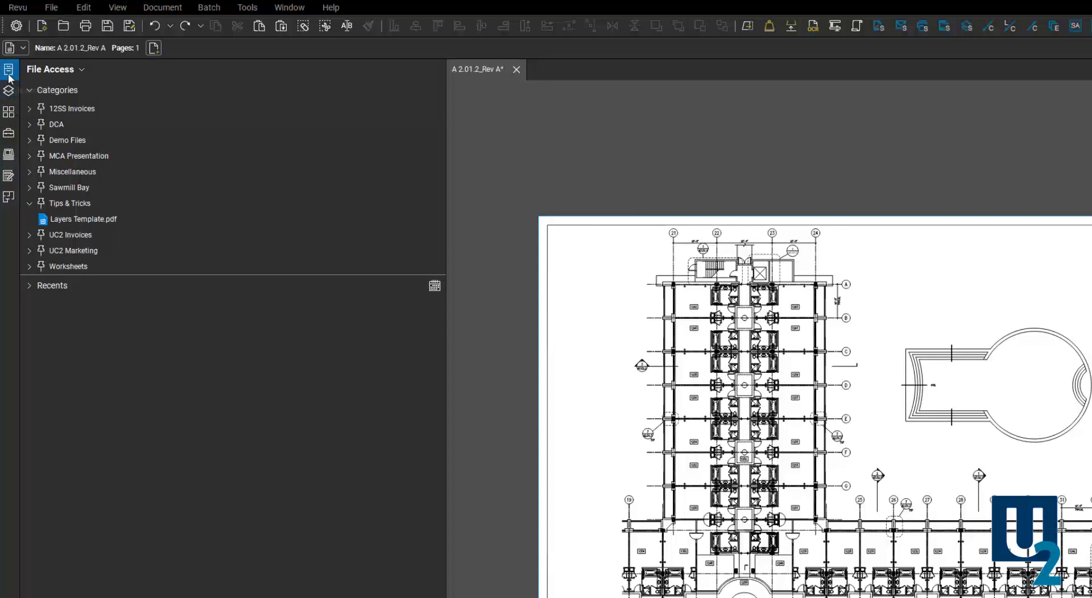
mouse_move(49, 79)
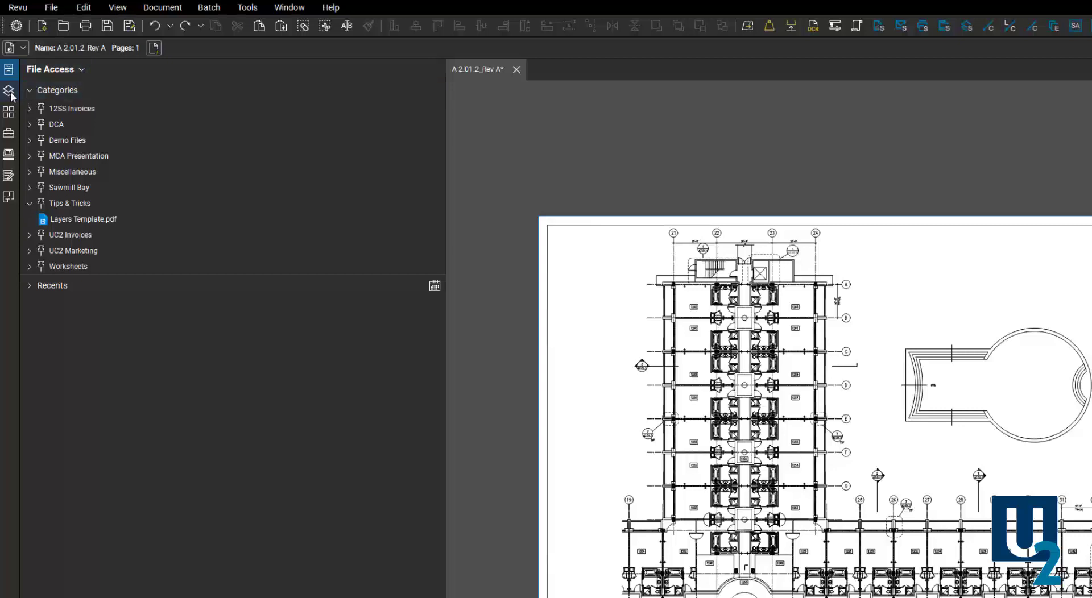
Step: Dock the Layers panel beside the Thumbnails panel for drawing A 2.01.2
left_click(10, 91)
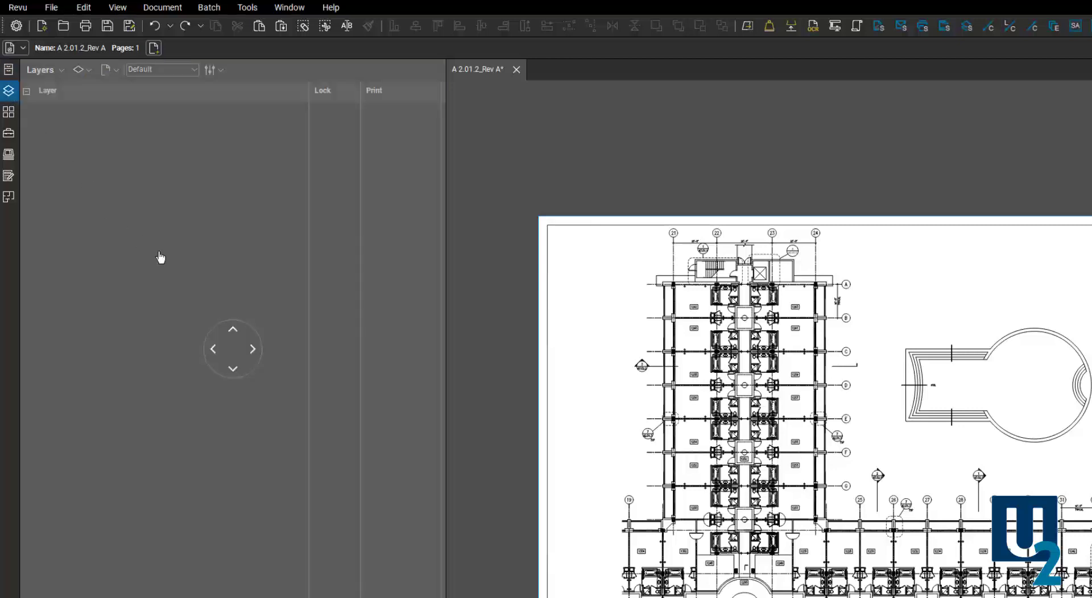
left_click(252, 352)
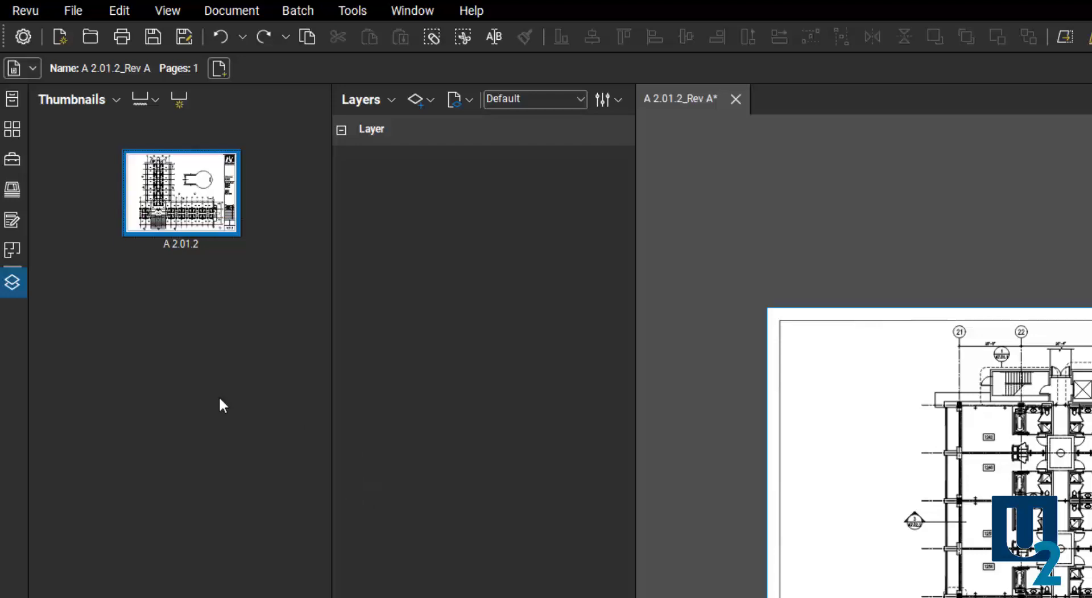
mouse_move(115, 391)
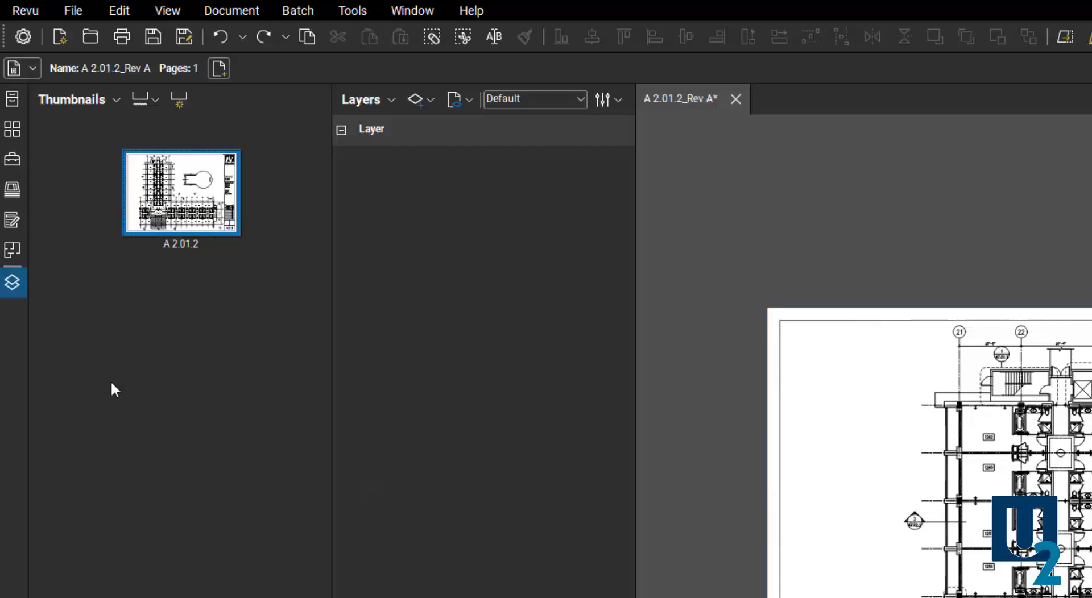
mouse_move(13, 102)
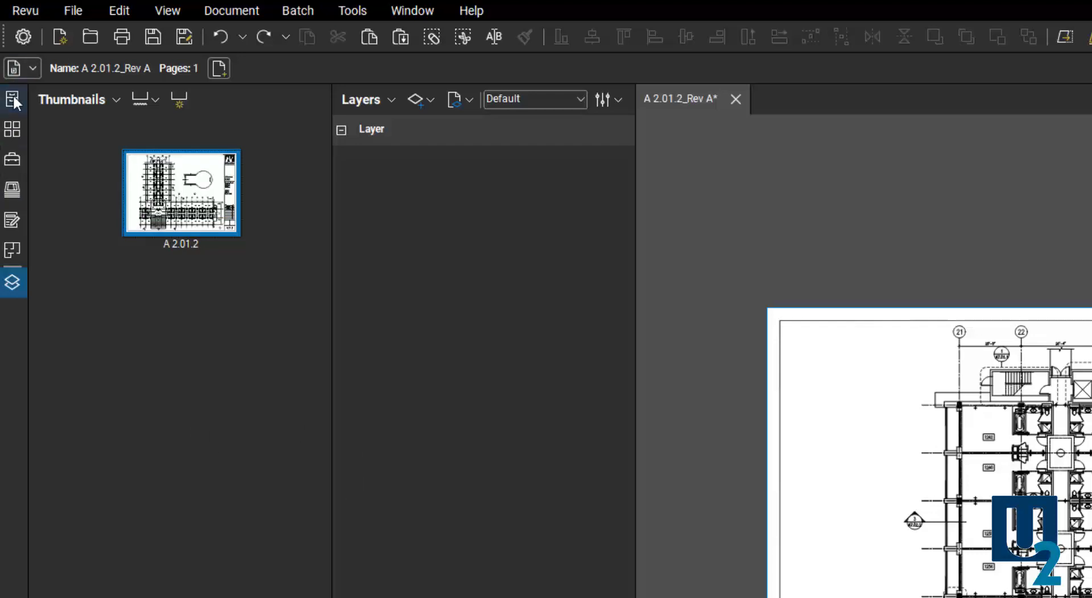
Step: Dock the File Access panel, listing Layers Template.pdf, beside Thumbnails and Layers
left_click(12, 99)
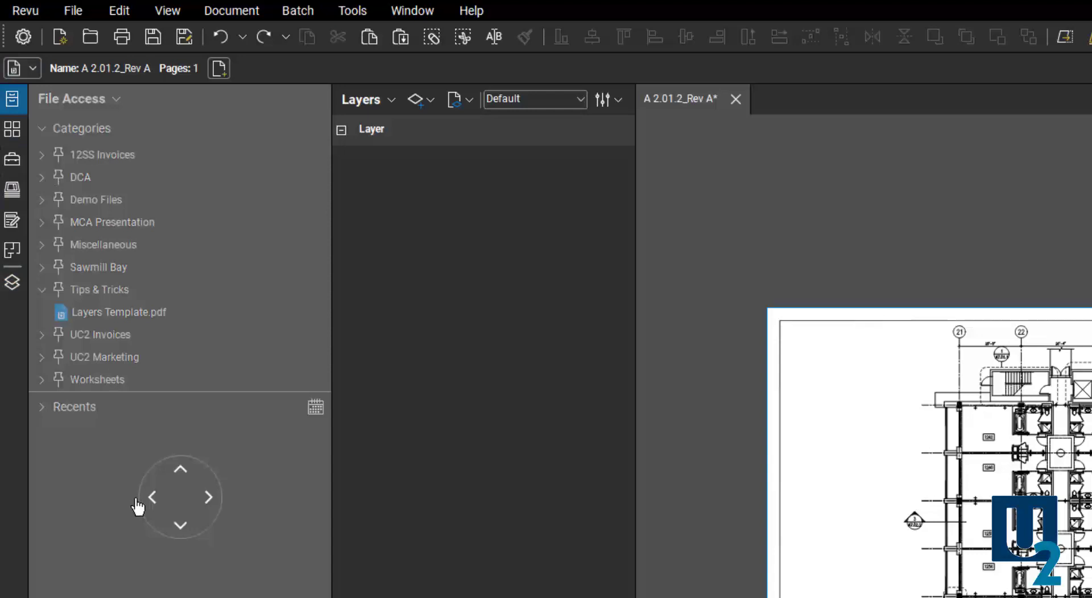
left_click(118, 312)
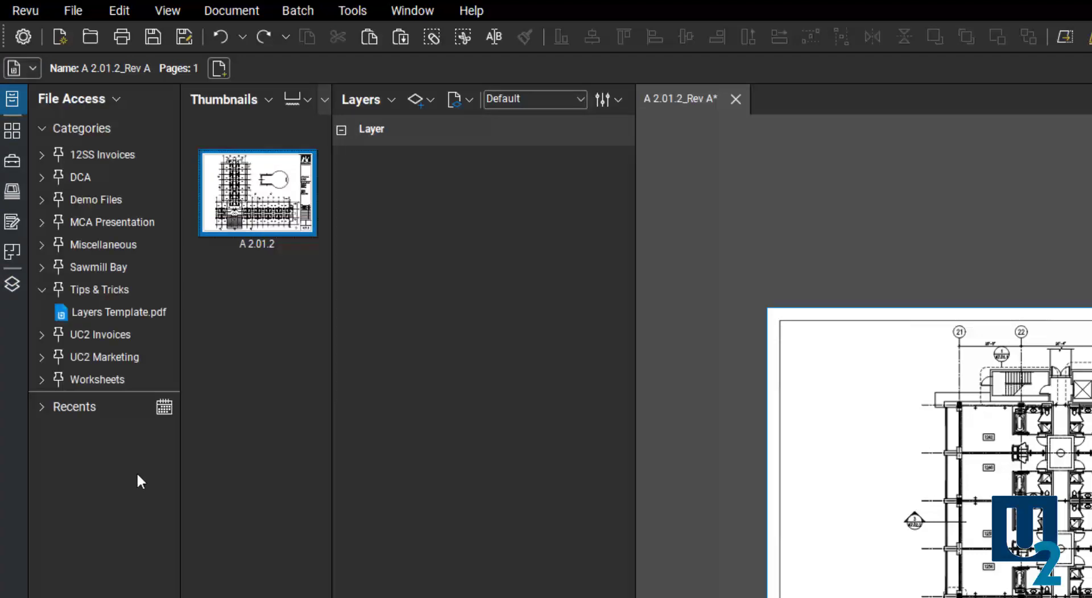
mouse_move(331, 464)
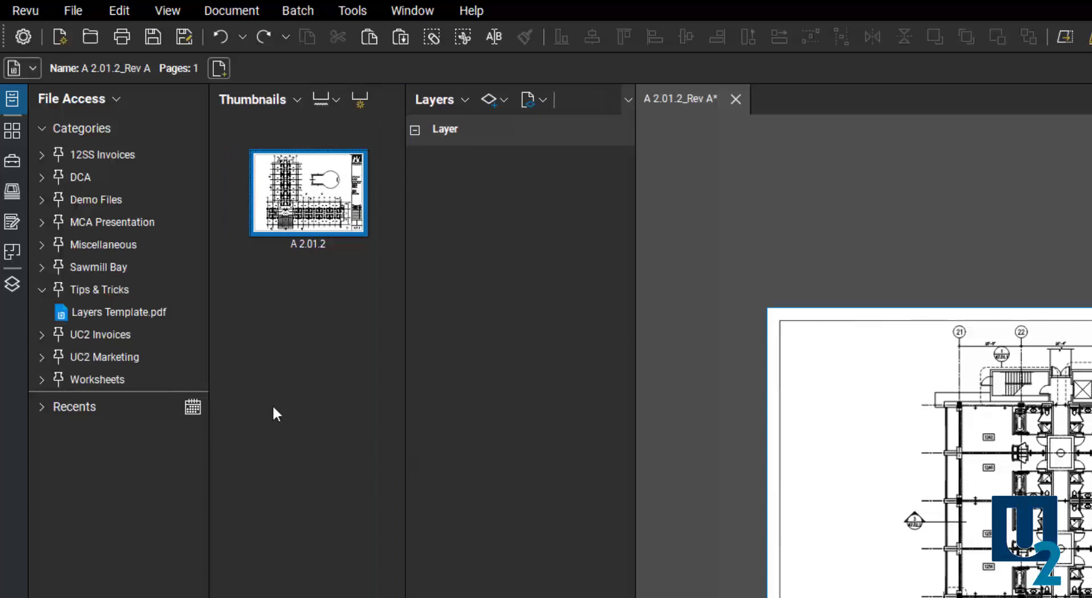
mouse_move(153, 436)
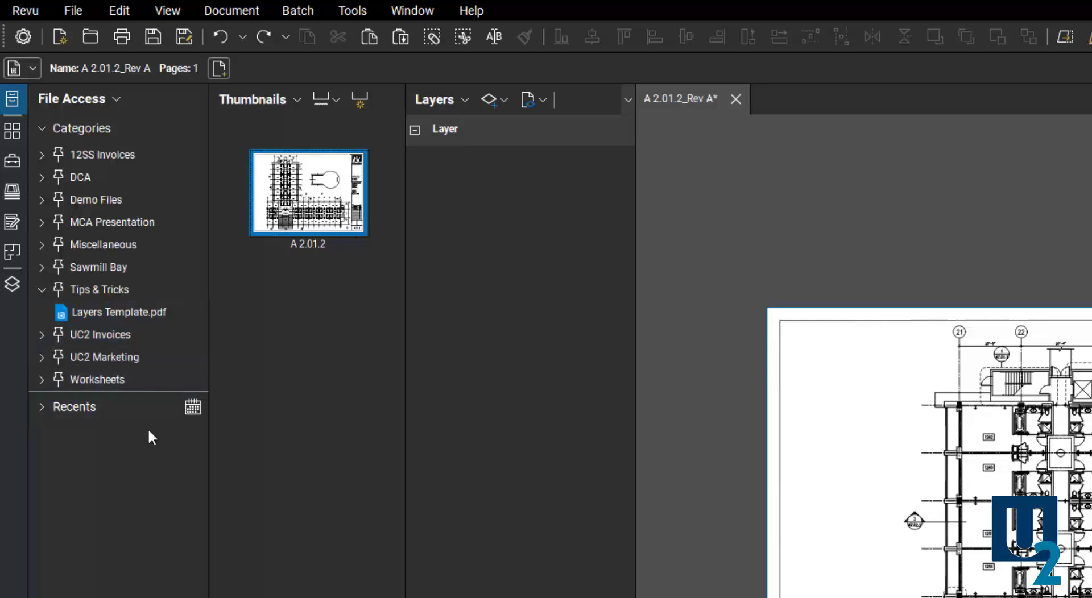
mouse_move(137, 499)
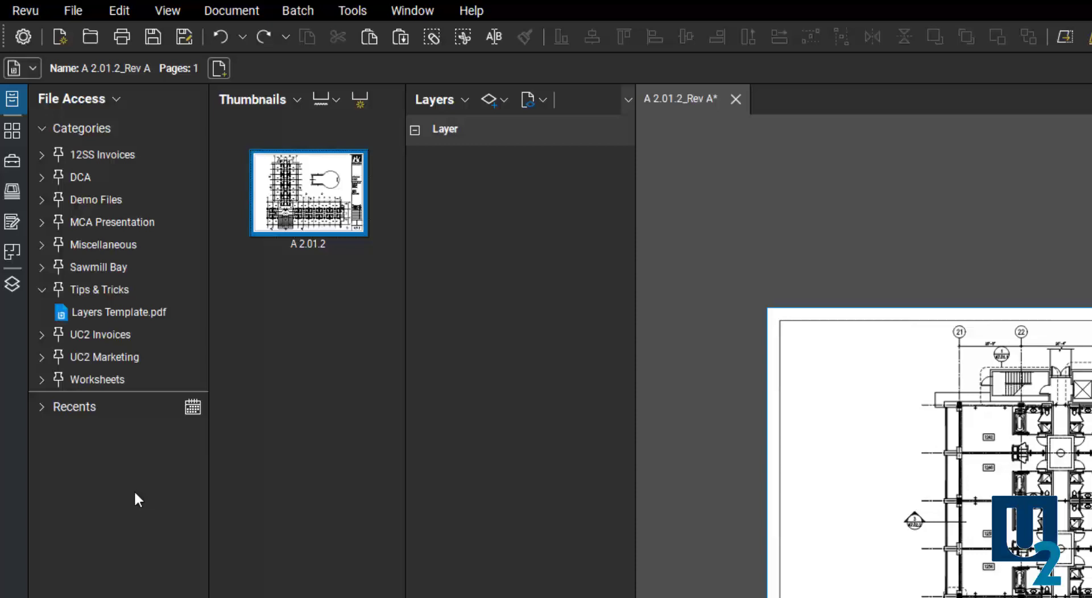
mouse_move(244, 489)
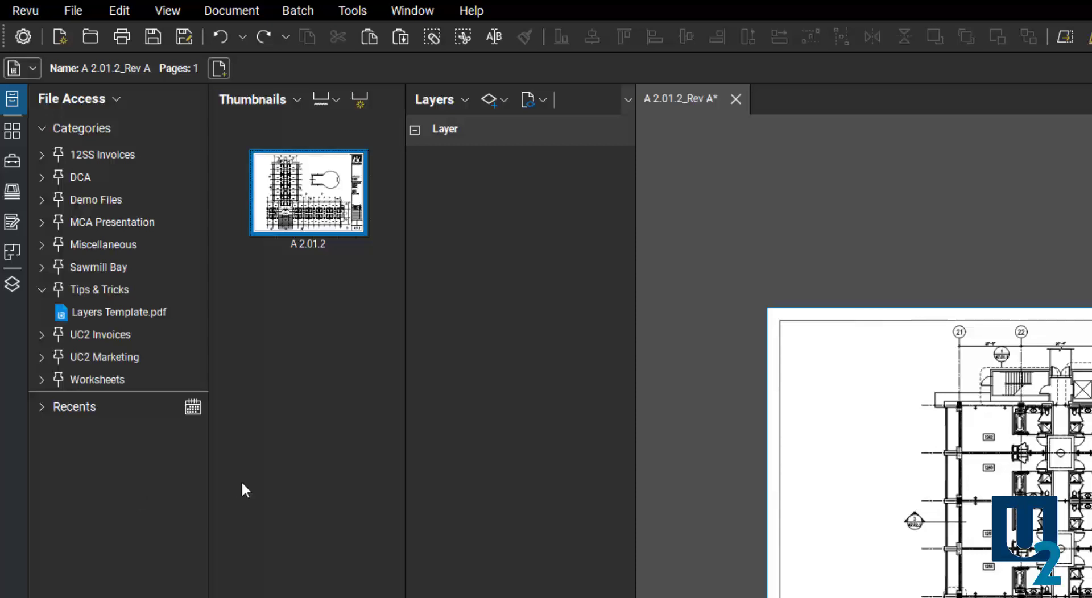
mouse_move(271, 325)
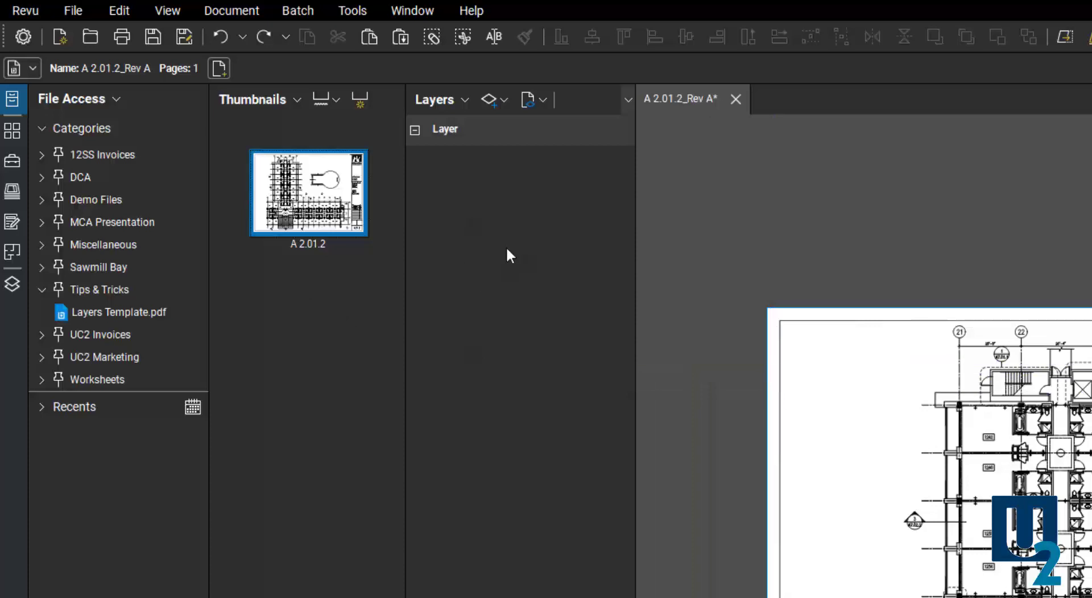
mouse_move(244, 262)
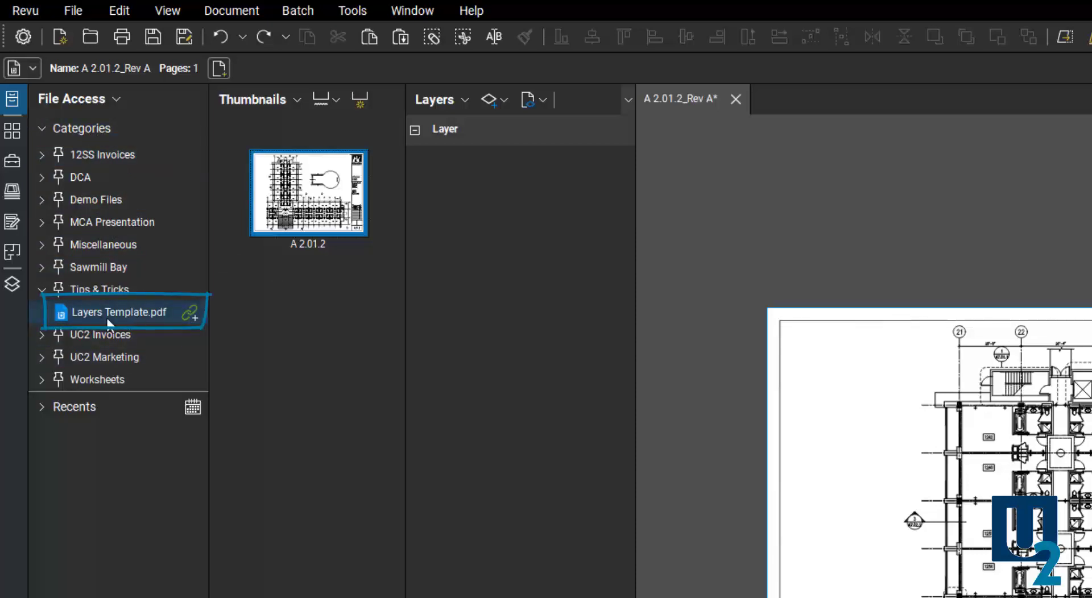
mouse_move(97, 319)
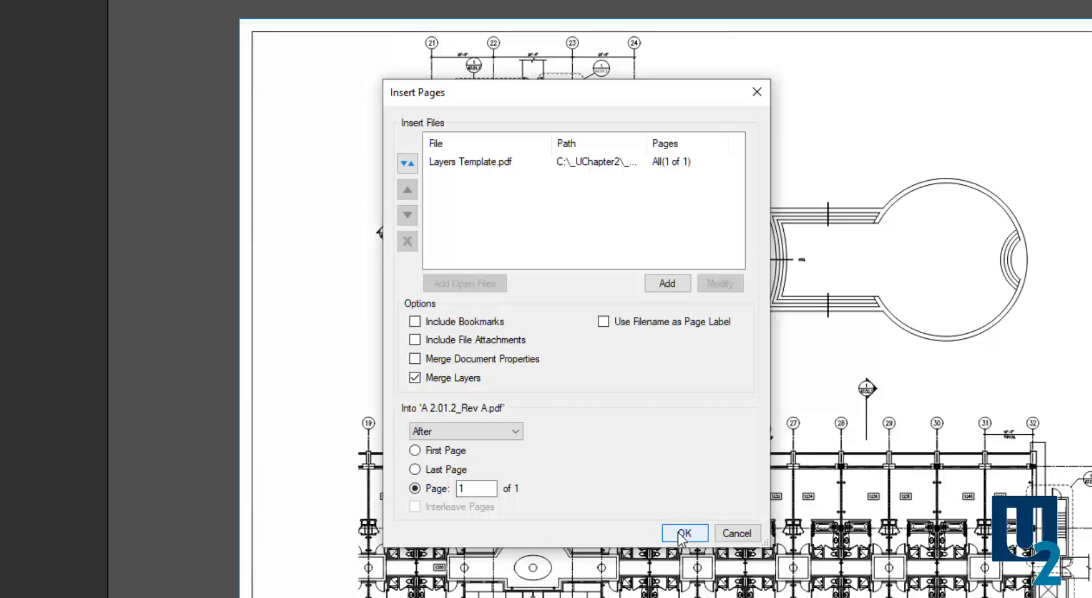
Step: Insert Layers Template.pdf as page 2 with Merge Layers enabled
left_click(684, 533)
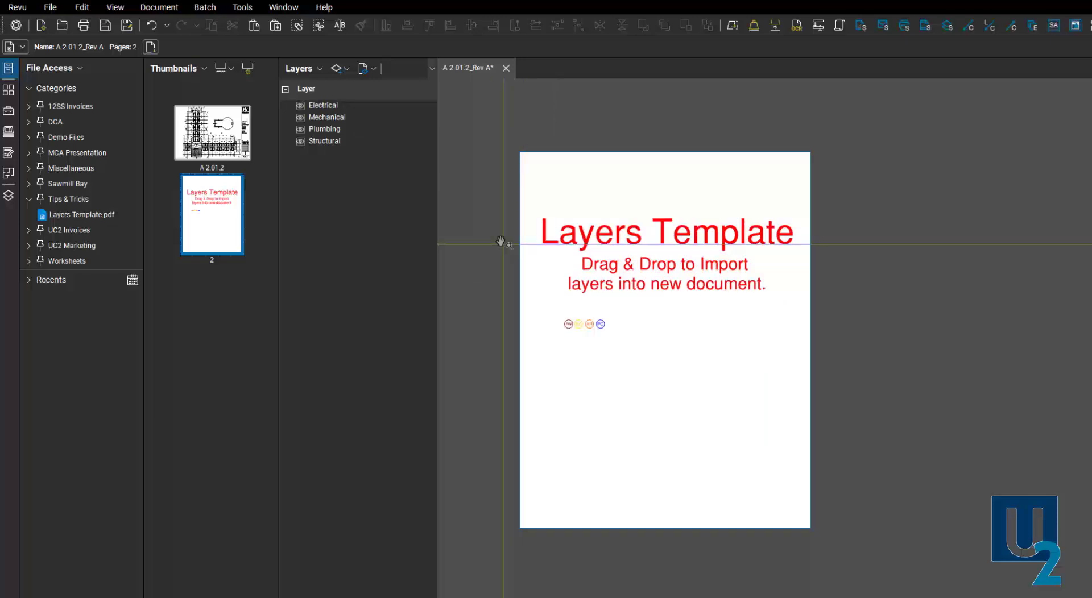
Step: Delete page 2, keeping the four merged layers in the drawing
right_click(211, 214)
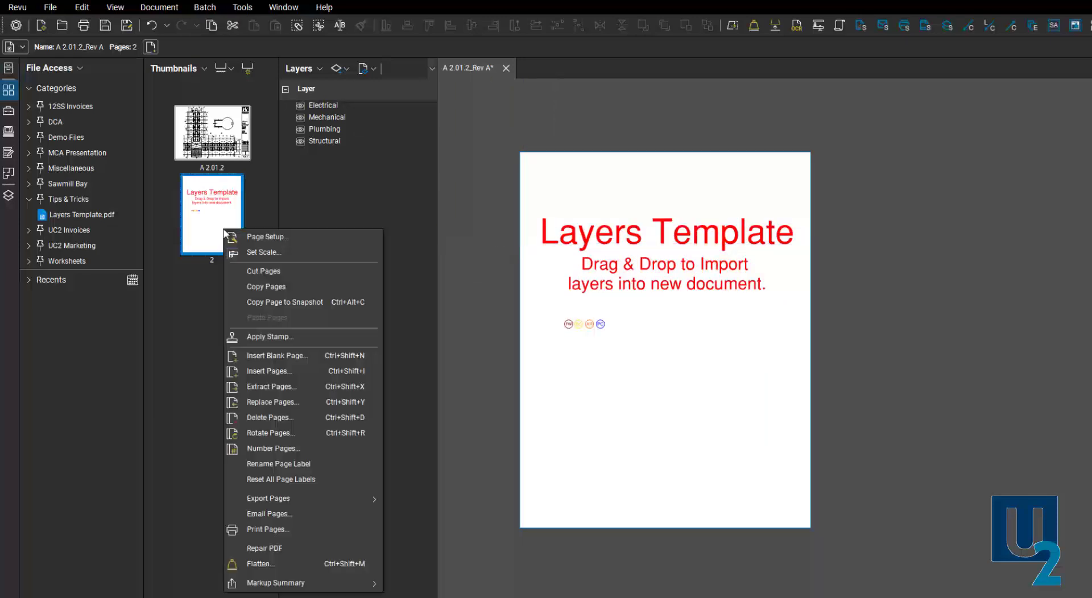
left_click(270, 418)
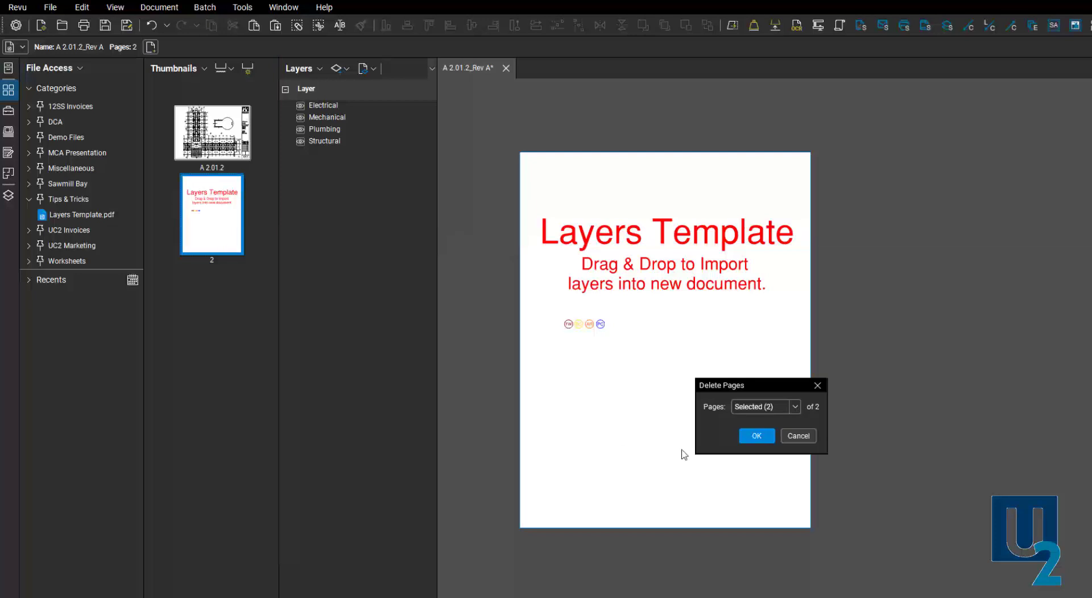
left_click(757, 436)
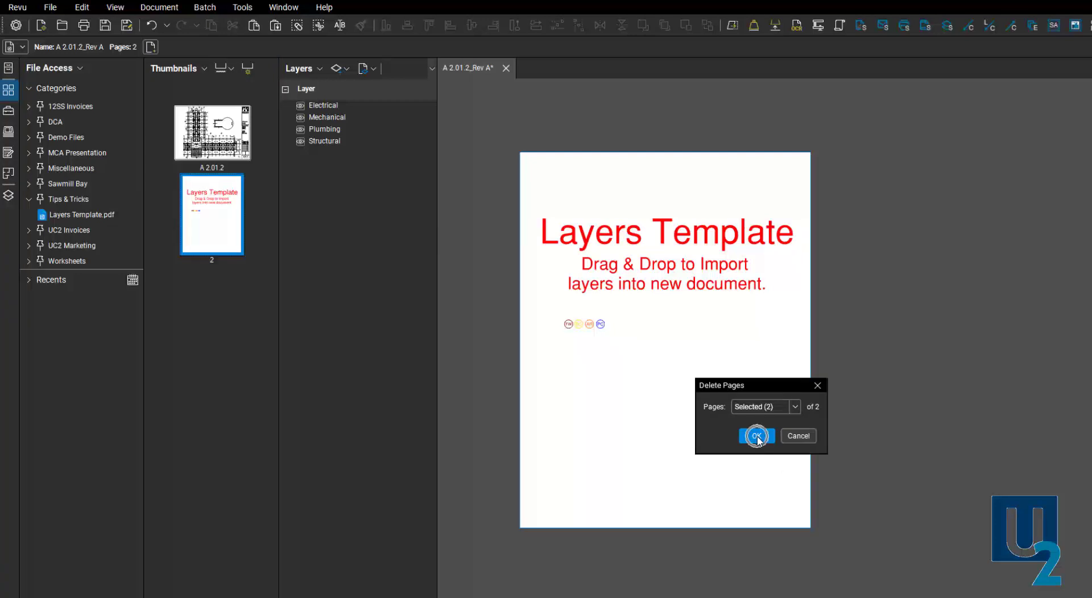
left_click(756, 436)
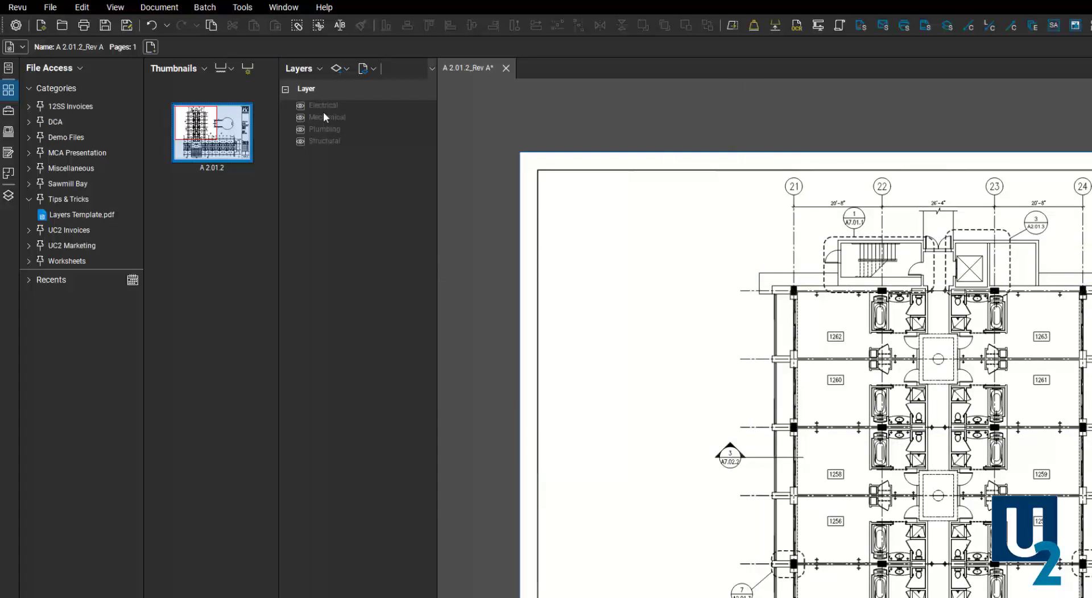
mouse_move(266, 210)
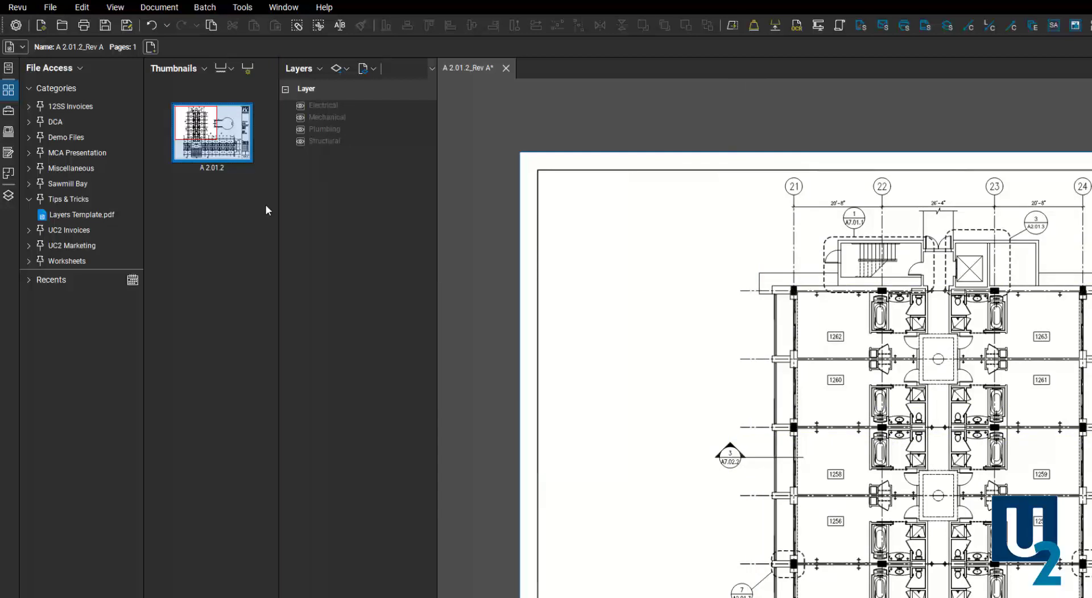
mouse_move(340, 147)
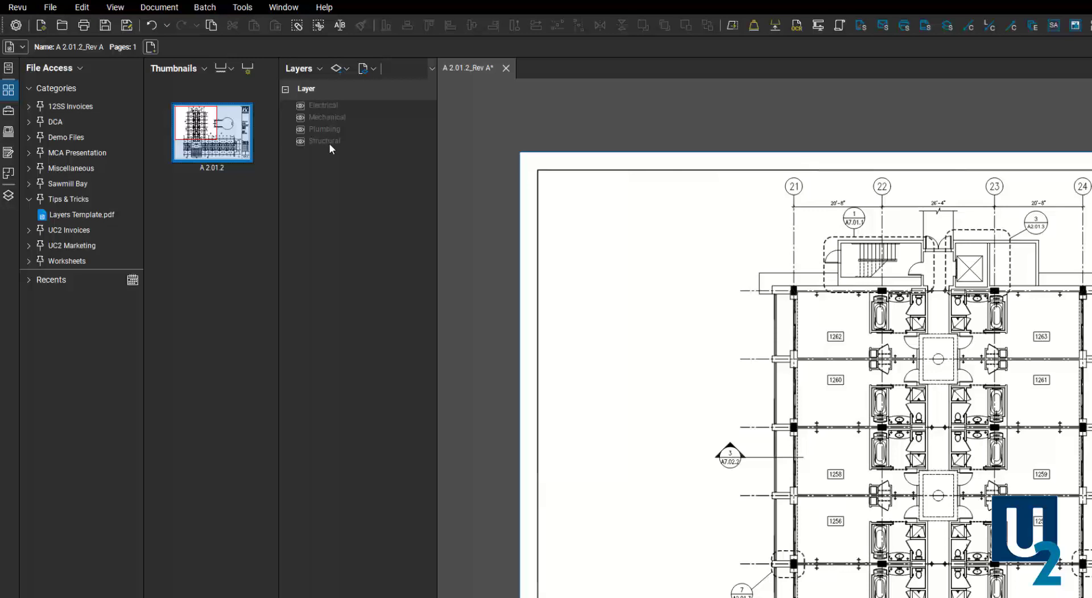
mouse_move(335, 111)
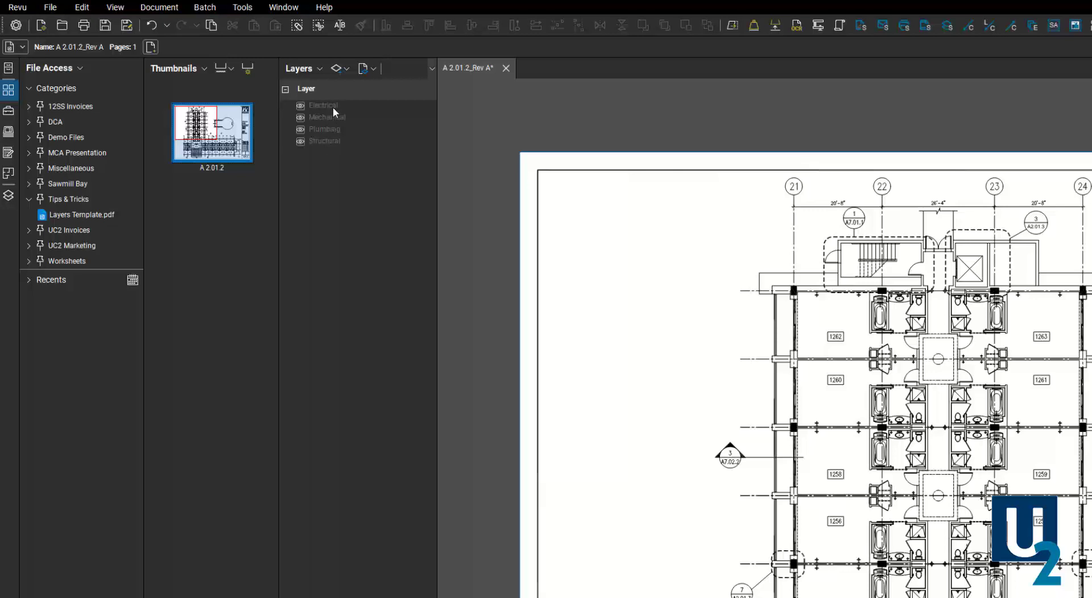
mouse_move(341, 146)
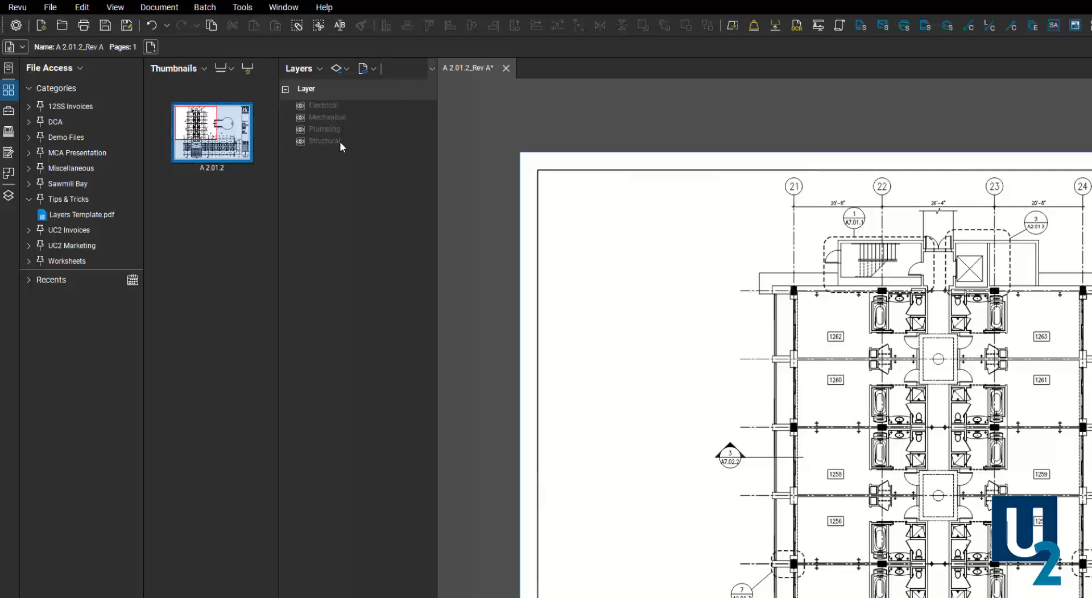
mouse_move(208, 197)
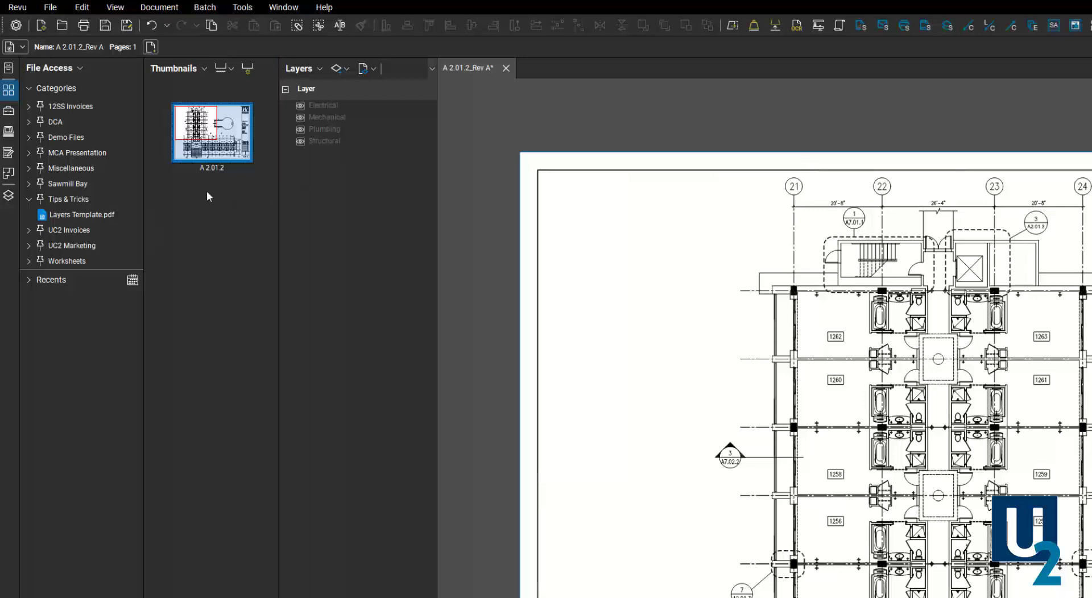
mouse_move(327, 137)
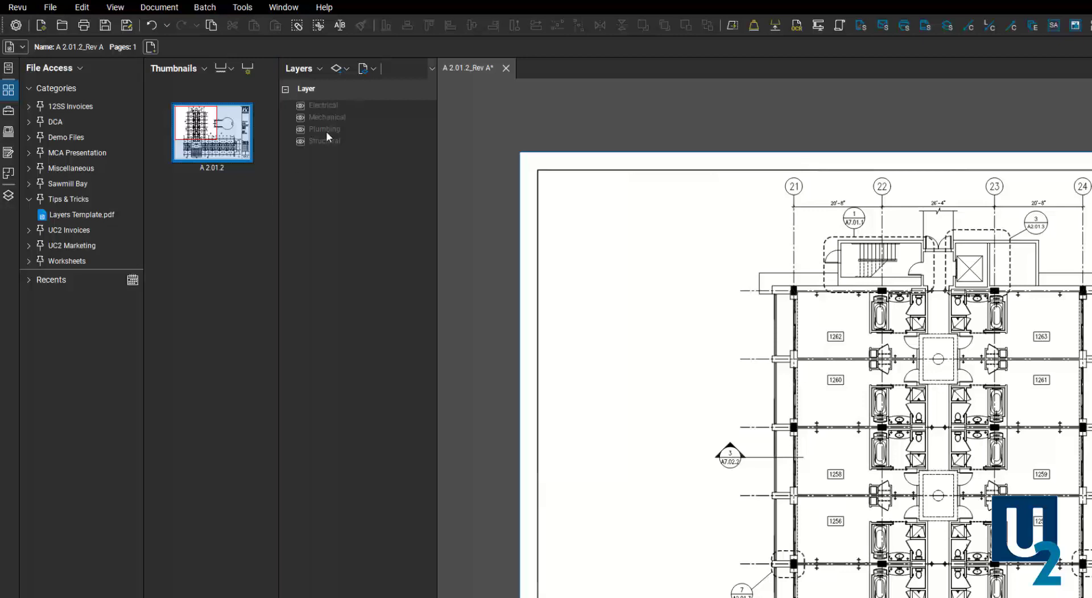